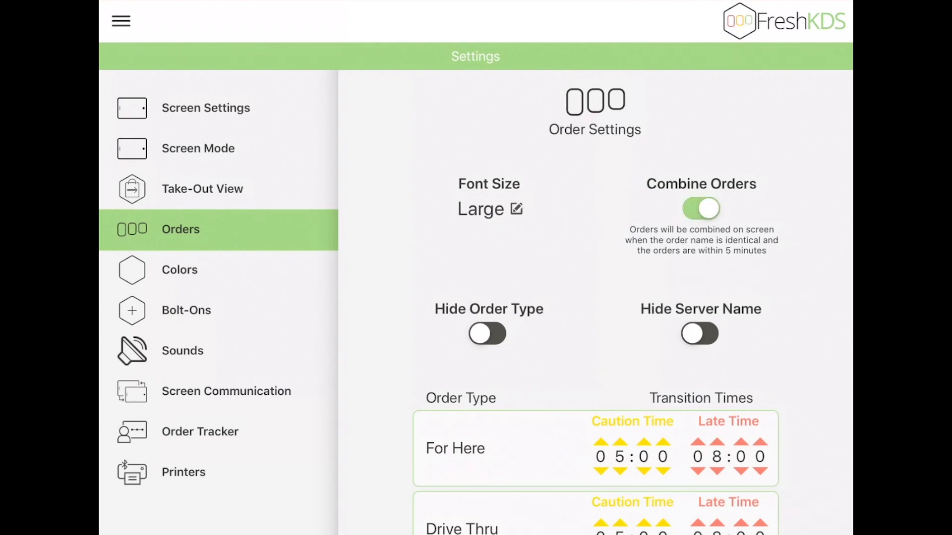
Open the FreshKDS side navigation drawer showing Home, FAQ/Help Center, Metrics and Log Out
click(121, 21)
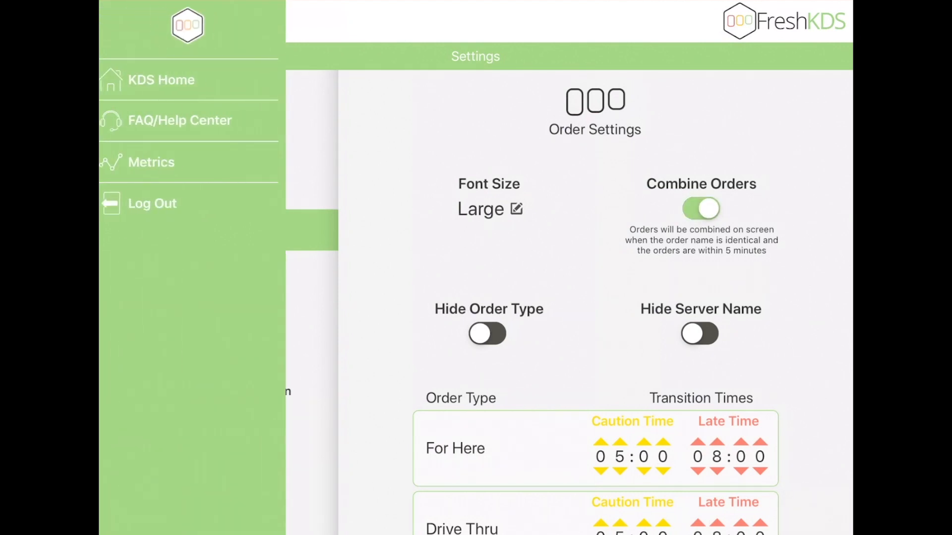